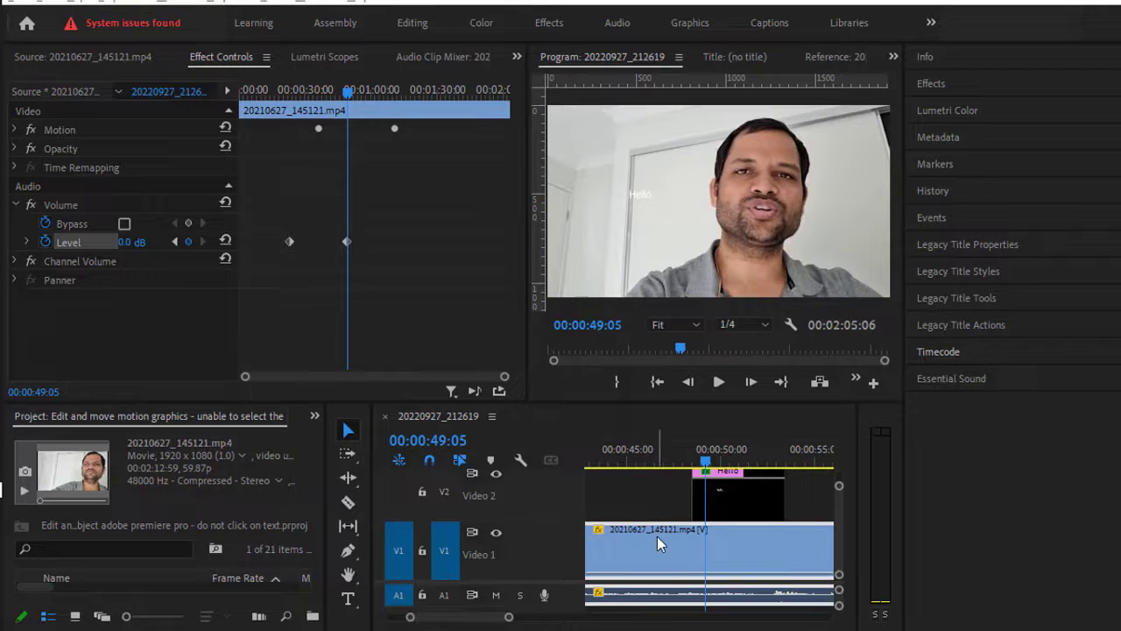
{"action": "mouse_move", "coordinate": [768, 556]}
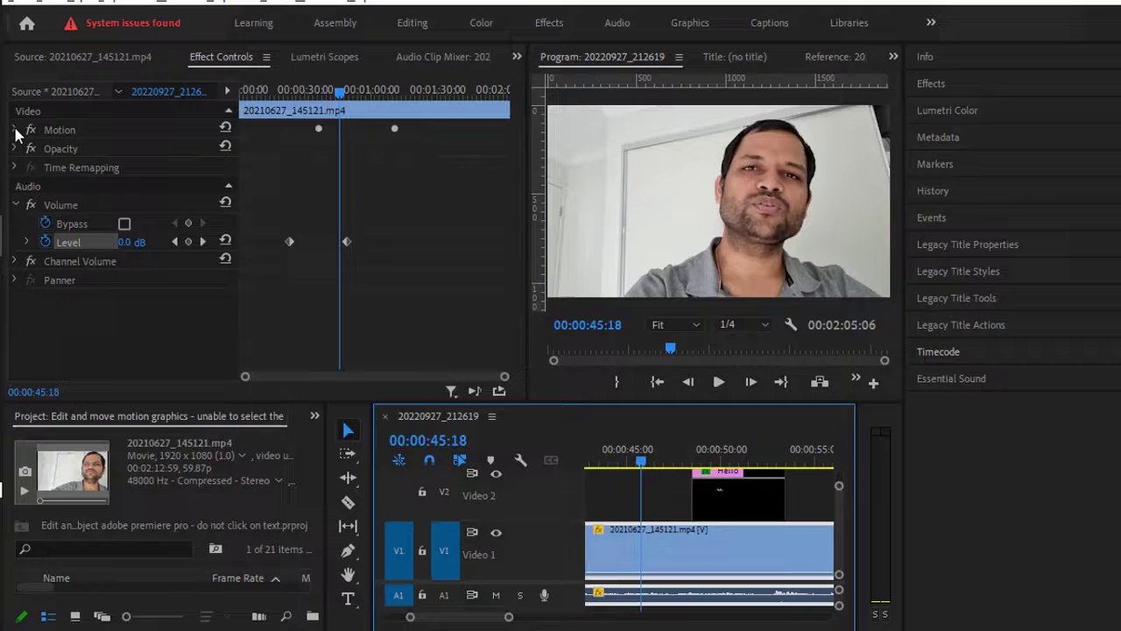
Expand the clip's Motion properties at 00:00:45:18 to reveal its existing Scale keyframes.
{"action": "left_click", "coordinate": [15, 130]}
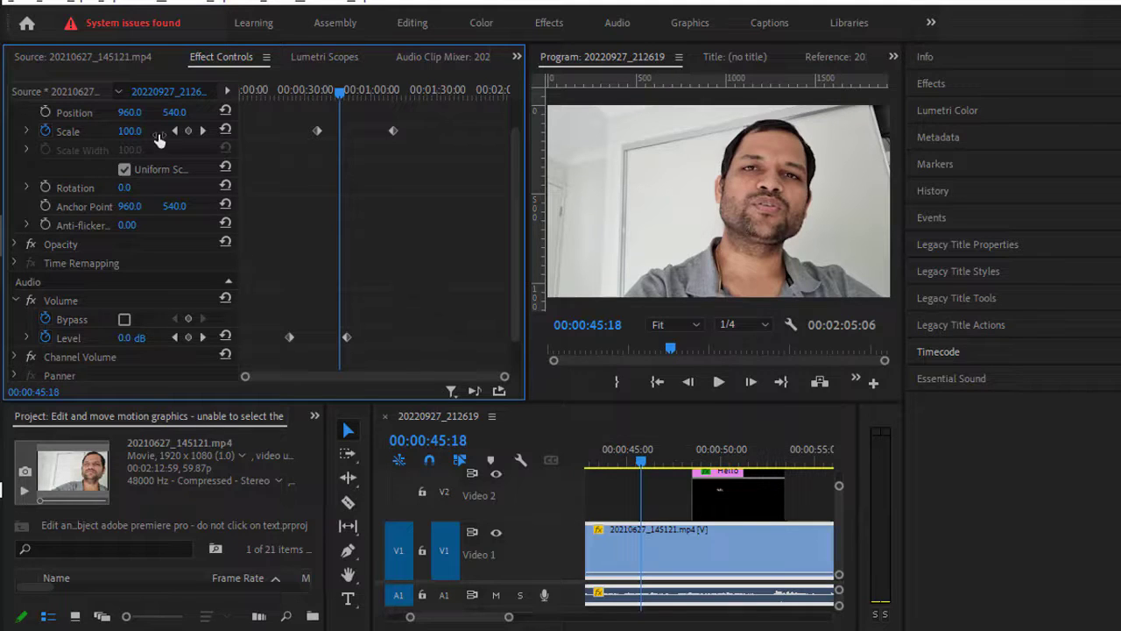
{"action": "mouse_move", "coordinate": [350, 166]}
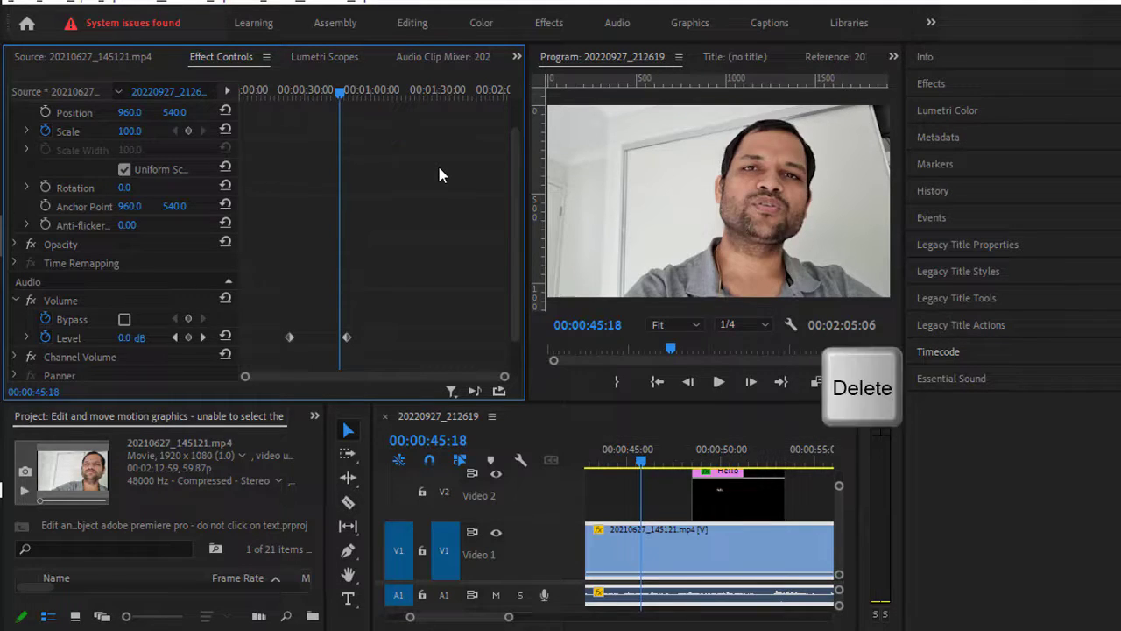
{"action": "mouse_move", "coordinate": [438, 166]}
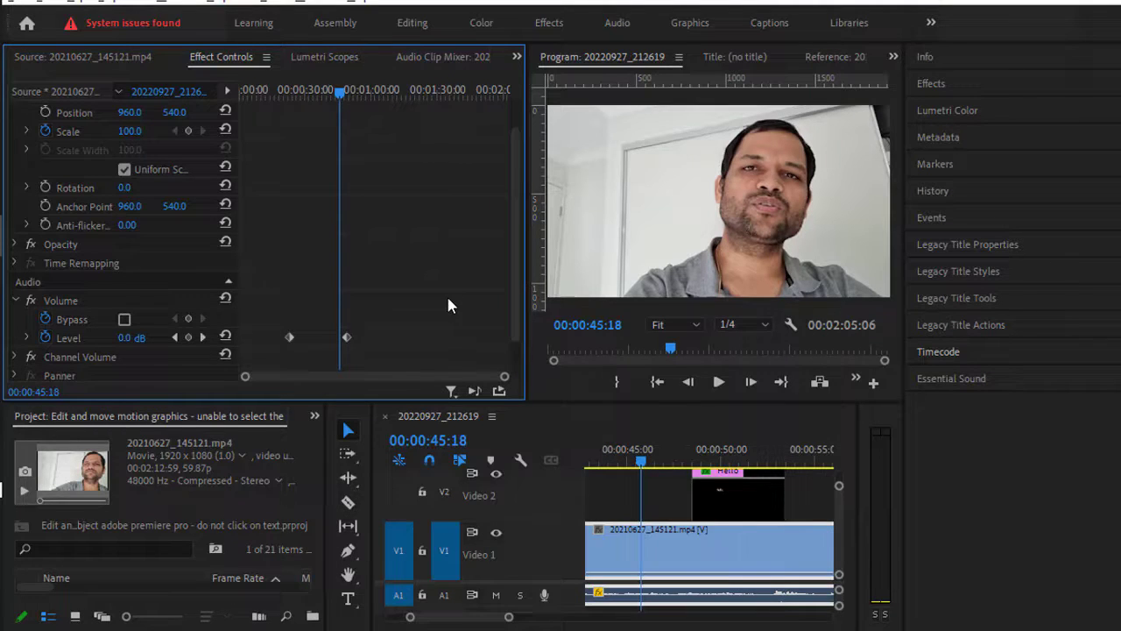
{"action": "mouse_move", "coordinate": [463, 245]}
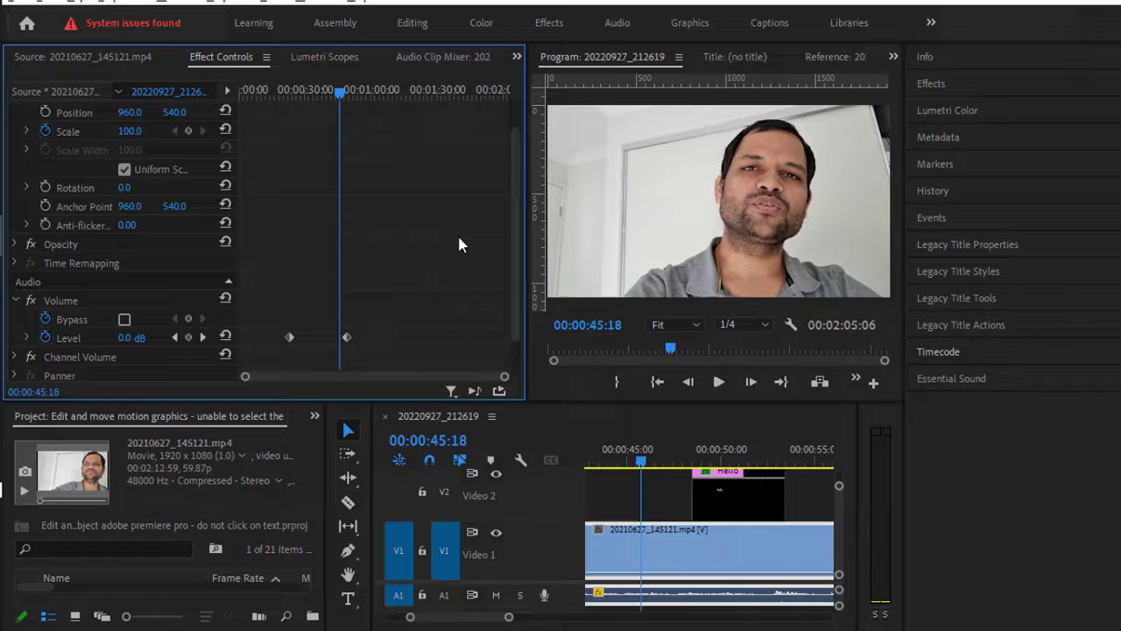